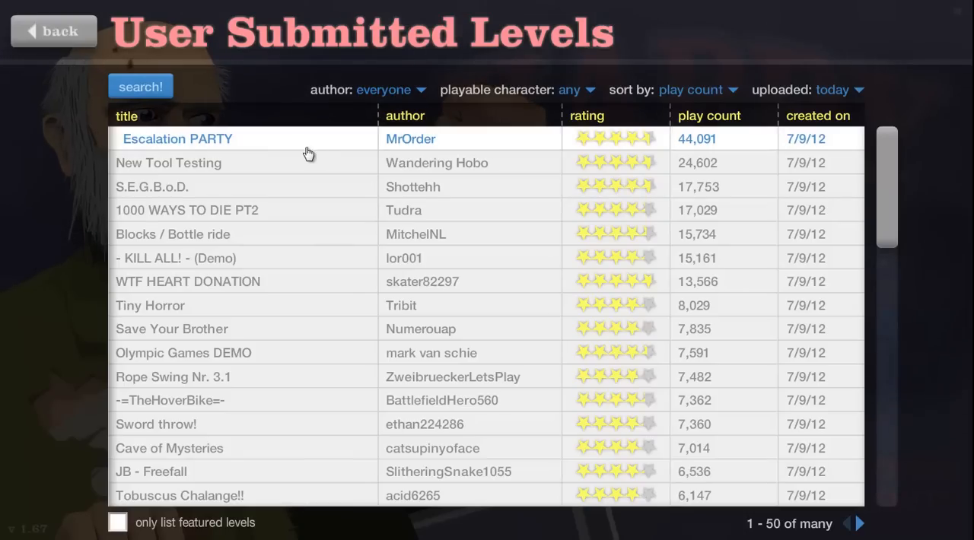
pyautogui.moveTo(815, 86)
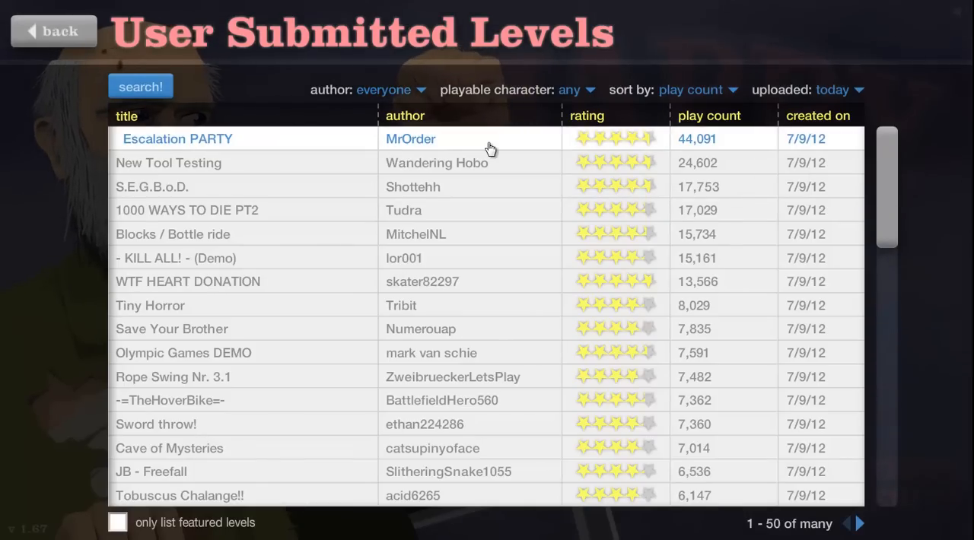
# Expand the Escalation PARTY row by MrOrder in today's most-played list.
pyautogui.click(177, 139)
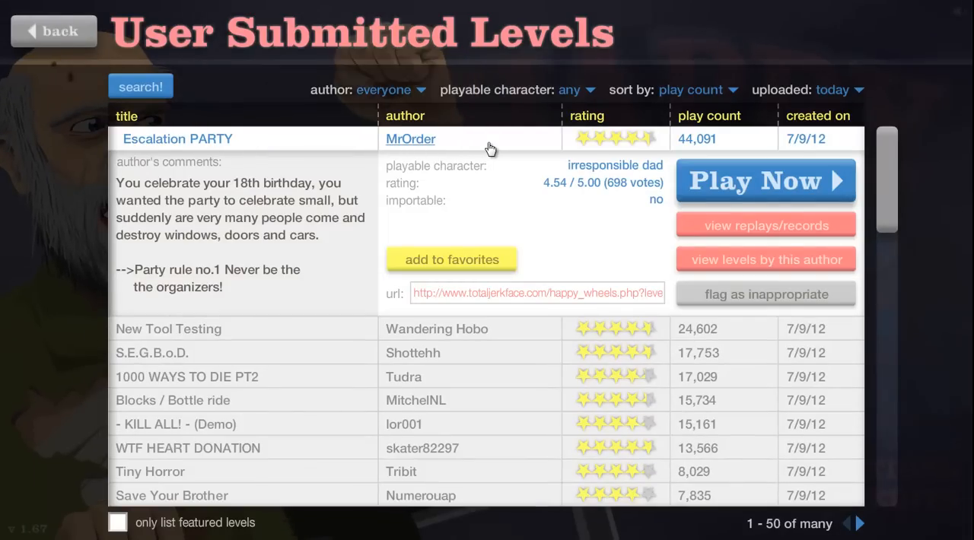
pyautogui.moveTo(764, 171)
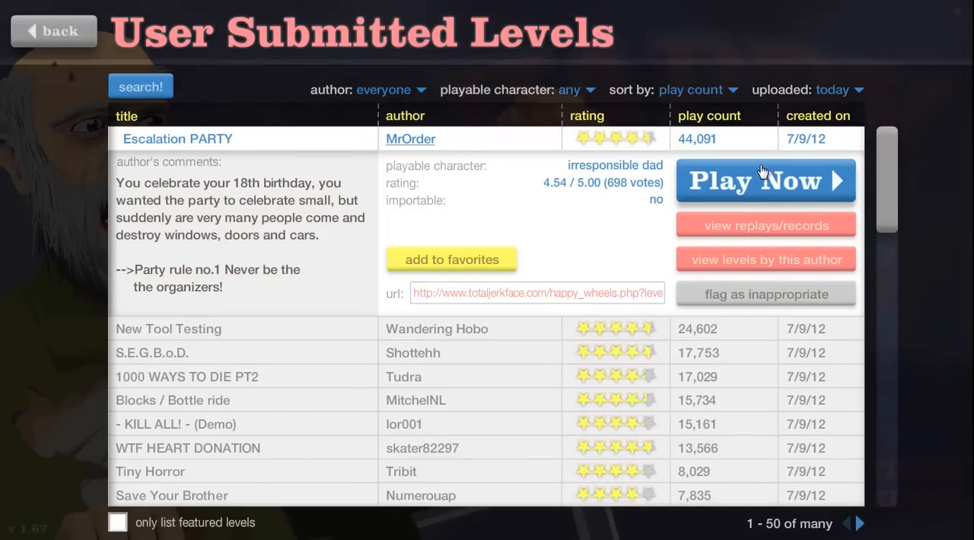
# Launch Escalation PARTY, resume after the pause, and finish in 47.40 seconds with the token.
pyautogui.click(764, 181)
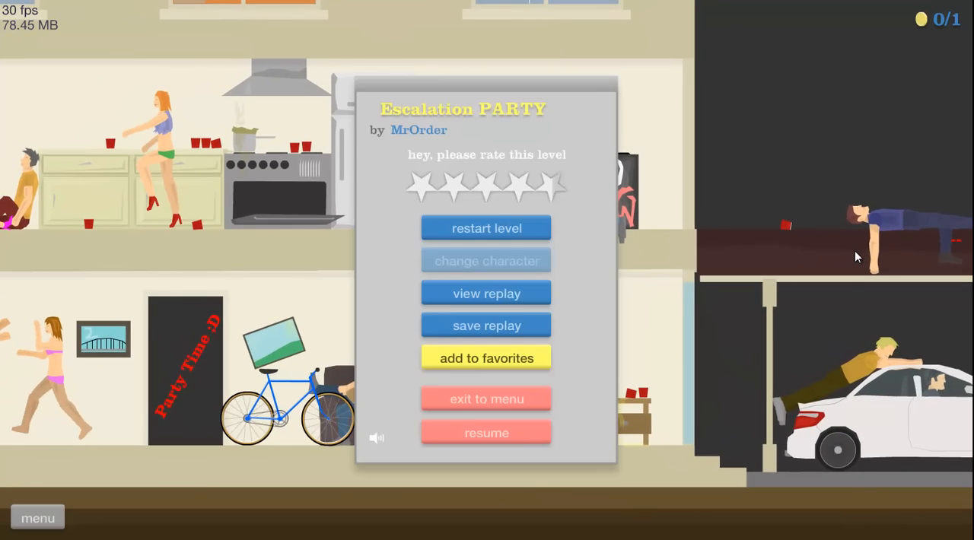
pyautogui.click(487, 432)
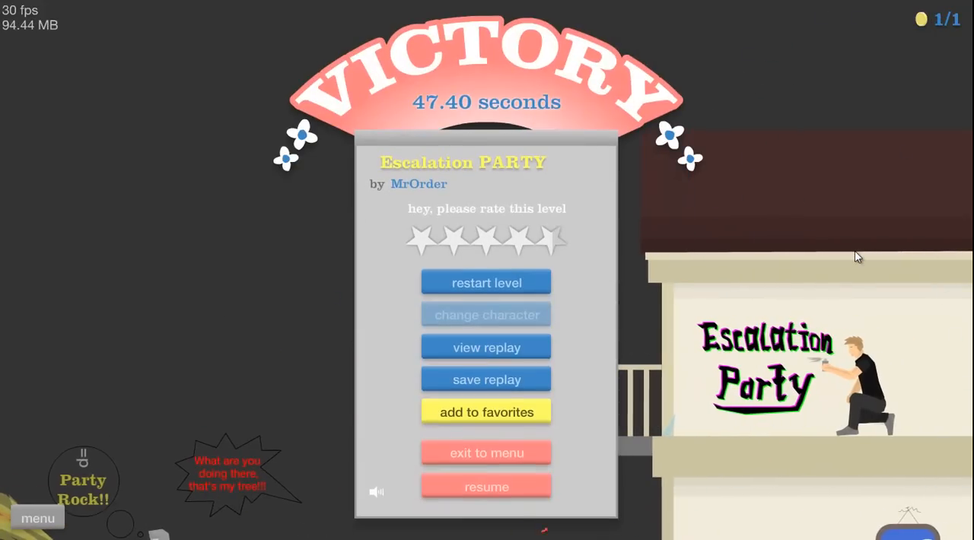
# Exit to the level list, expand S.E.G.B.o.D. by Shottehh and launch it to character selection.
pyautogui.click(487, 453)
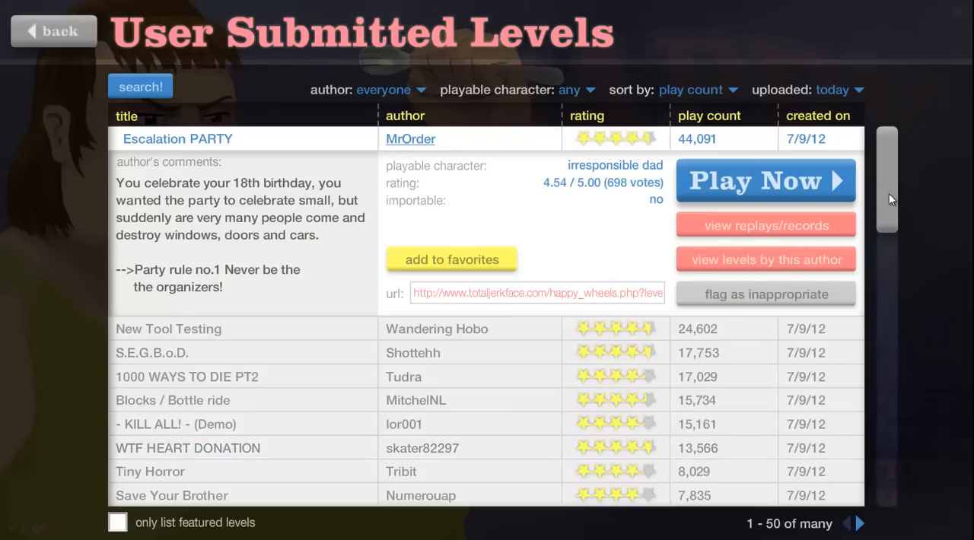
pyautogui.scroll(-3)
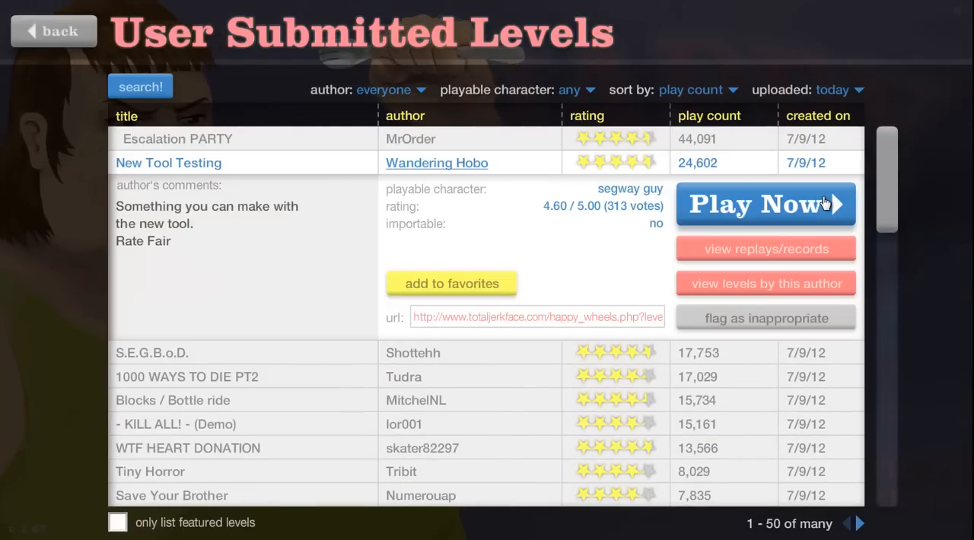
pyautogui.moveTo(289, 374)
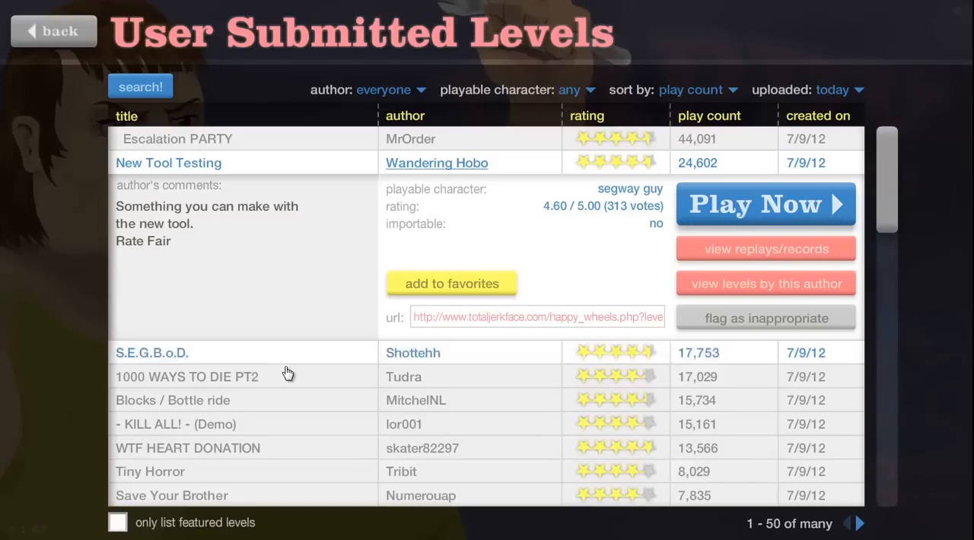
pyautogui.click(152, 353)
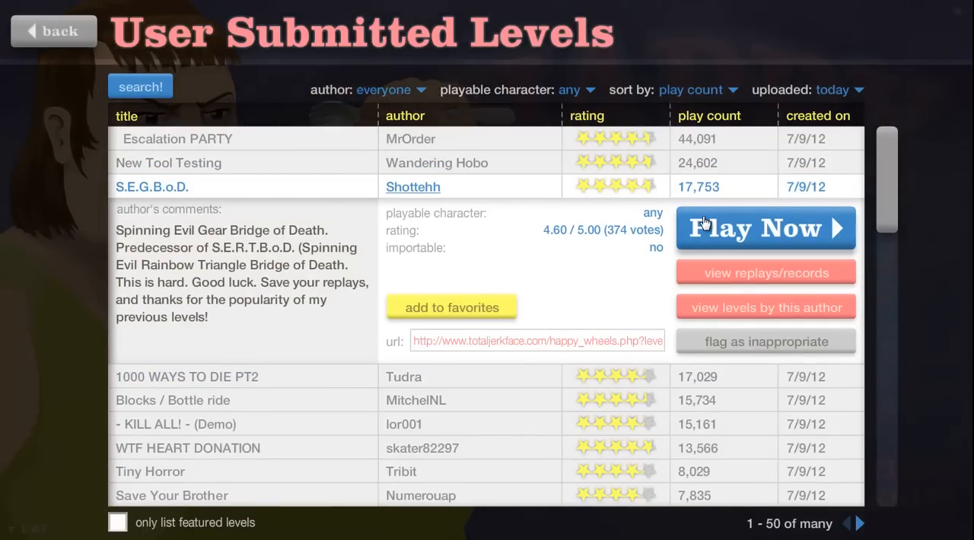
pyautogui.click(764, 228)
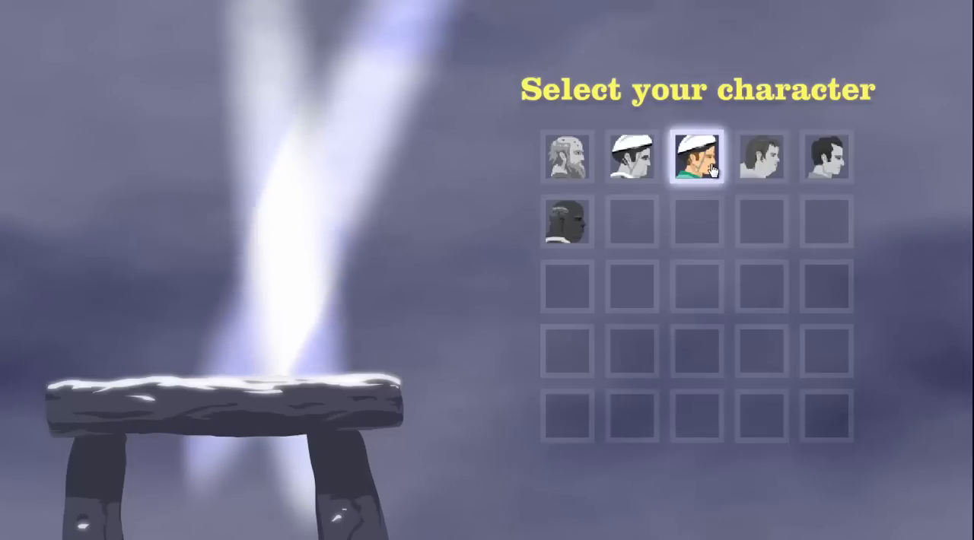
# Choose Irresponsible Dad, ride through S.E.G.B.o.D., then pause the run.
pyautogui.click(694, 155)
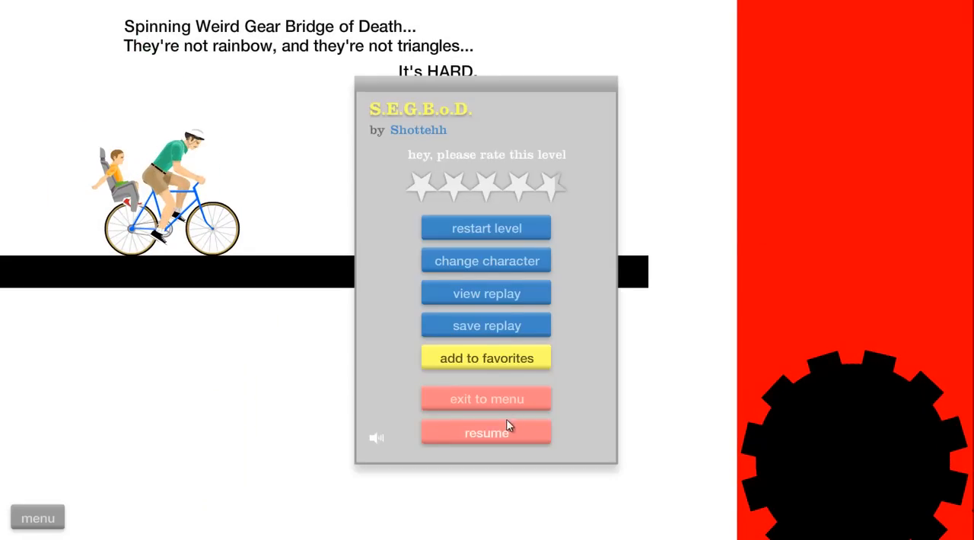
# Exit S.E.G.B.o.D. from the pause menu back to today's user-submitted list.
pyautogui.click(486, 432)
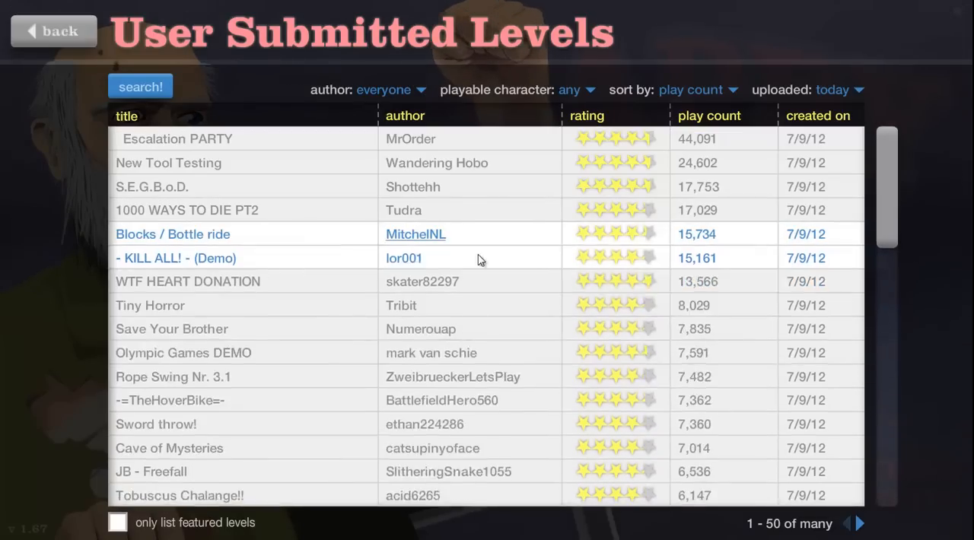
# Select Blocks / Bottle ride by MitchelNL and play it to the victory screen.
pyautogui.click(173, 234)
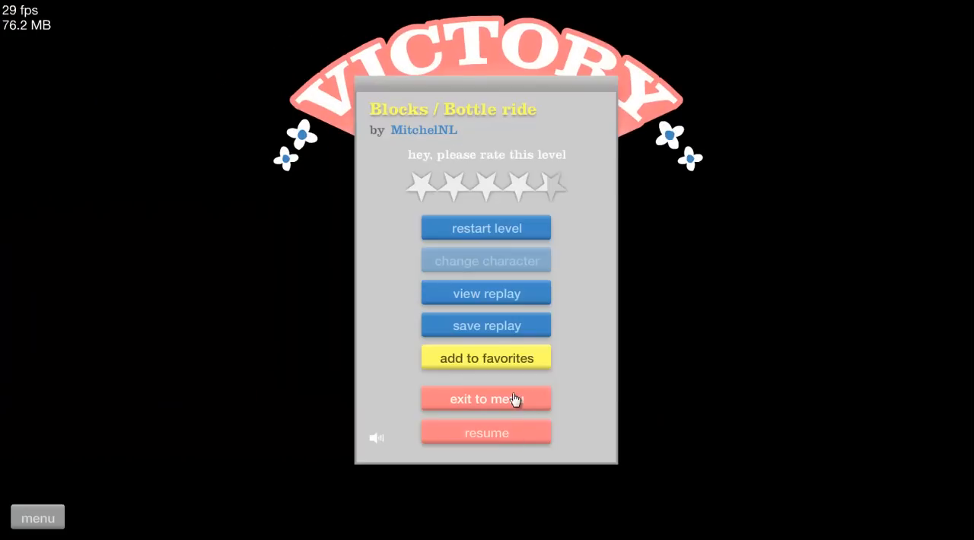
# Leave the Blocks / Bottle ride victory screen and expand Tiny Horror by Tribit.
pyautogui.click(485, 399)
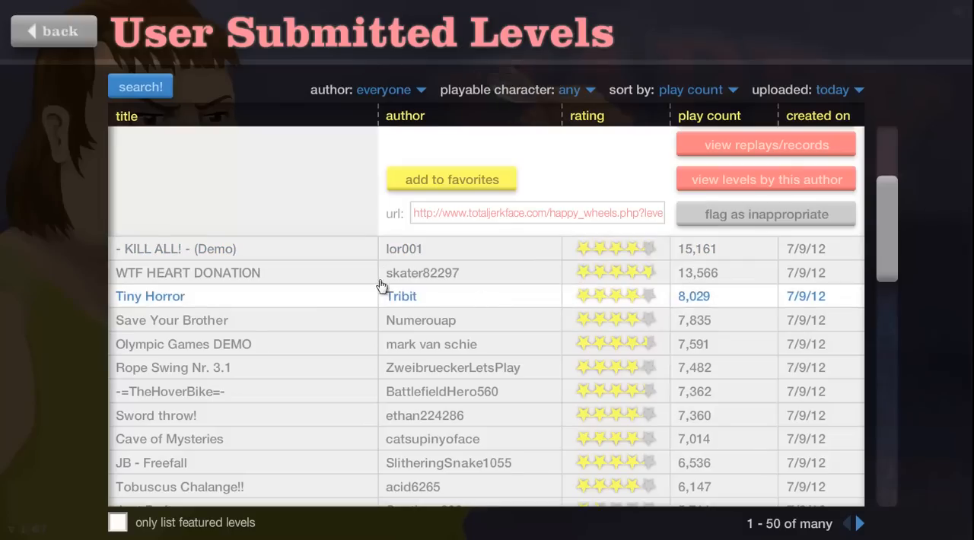
pyautogui.moveTo(312, 312)
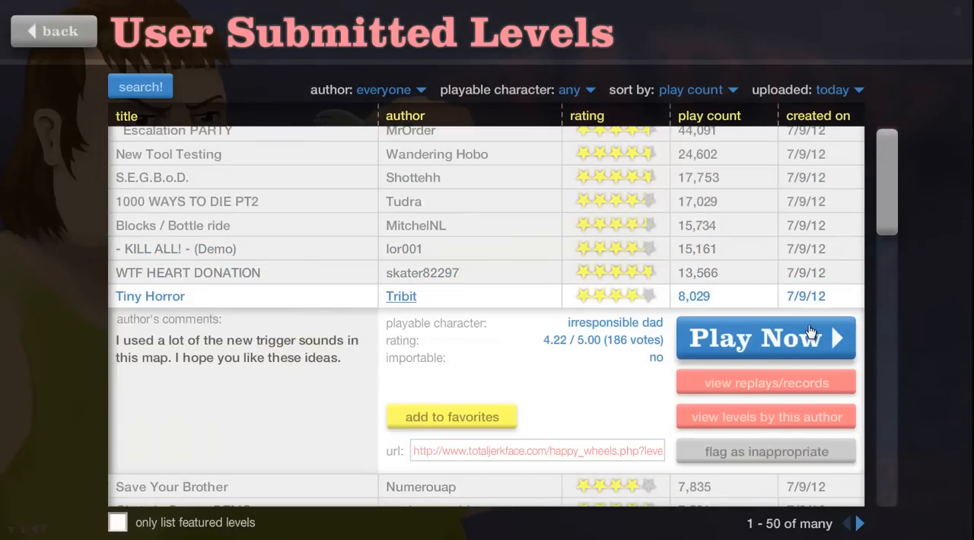
pyautogui.moveTo(825, 339)
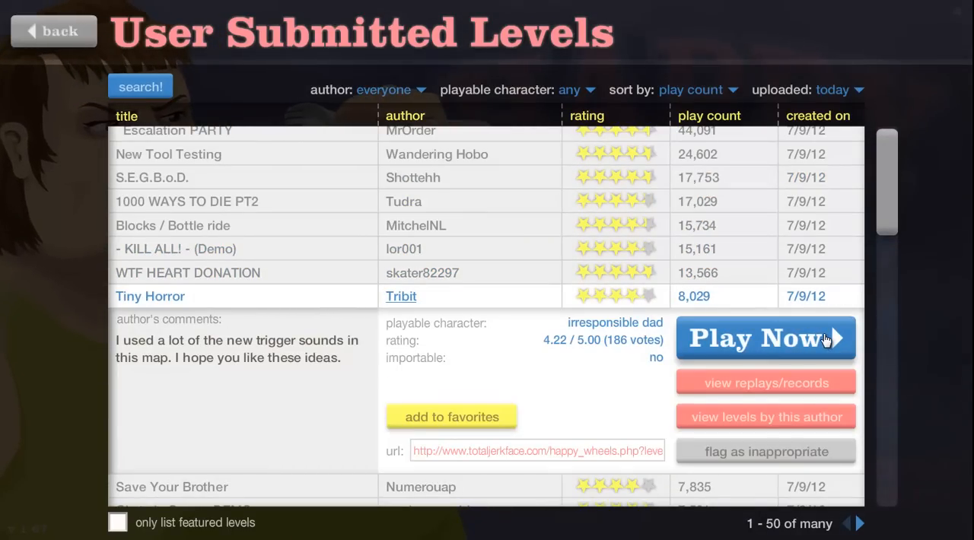
# Launch Tiny Horror and play it to victory in 36.63 seconds.
pyautogui.click(765, 338)
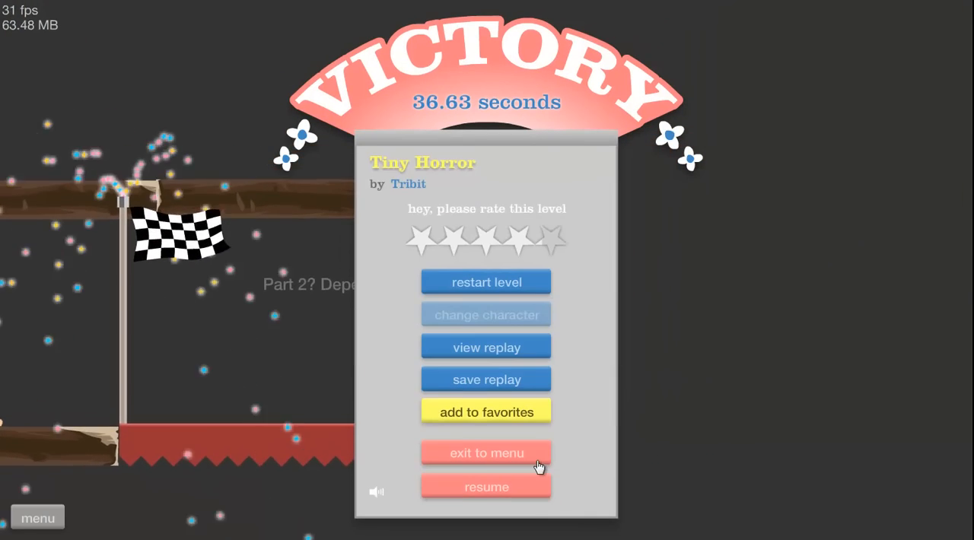
# Exit Tiny Horror, launch Save Your Brother with the Santa sleigh character, and pause.
pyautogui.click(487, 453)
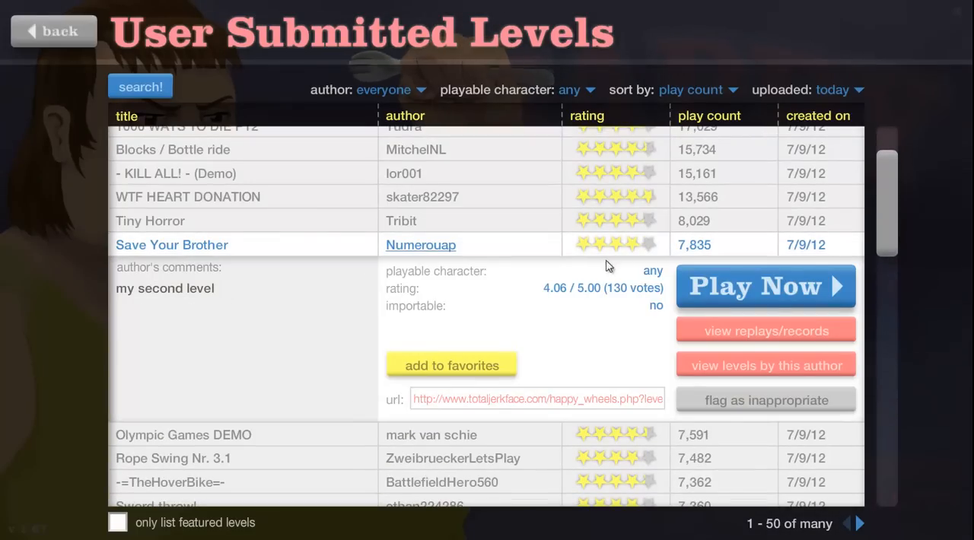
pyautogui.click(764, 286)
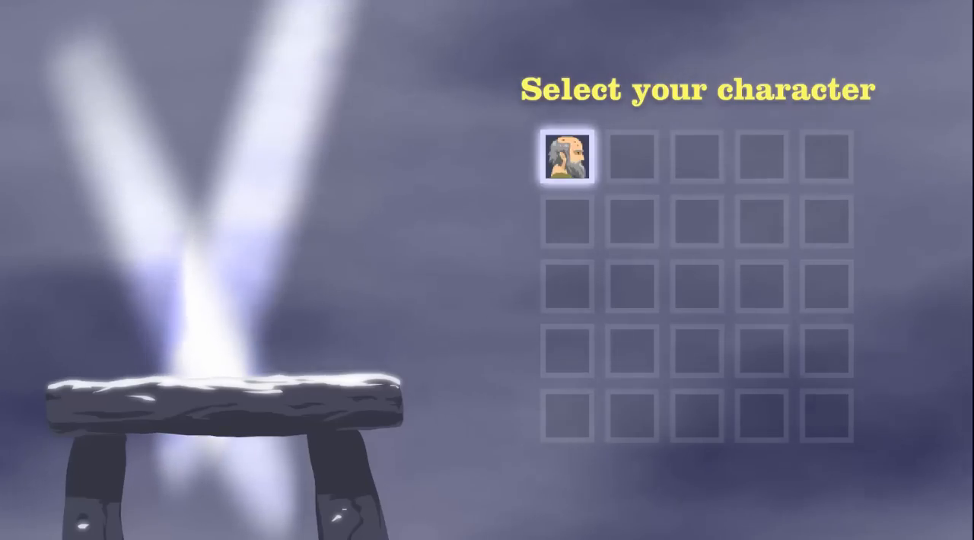
pyautogui.click(567, 154)
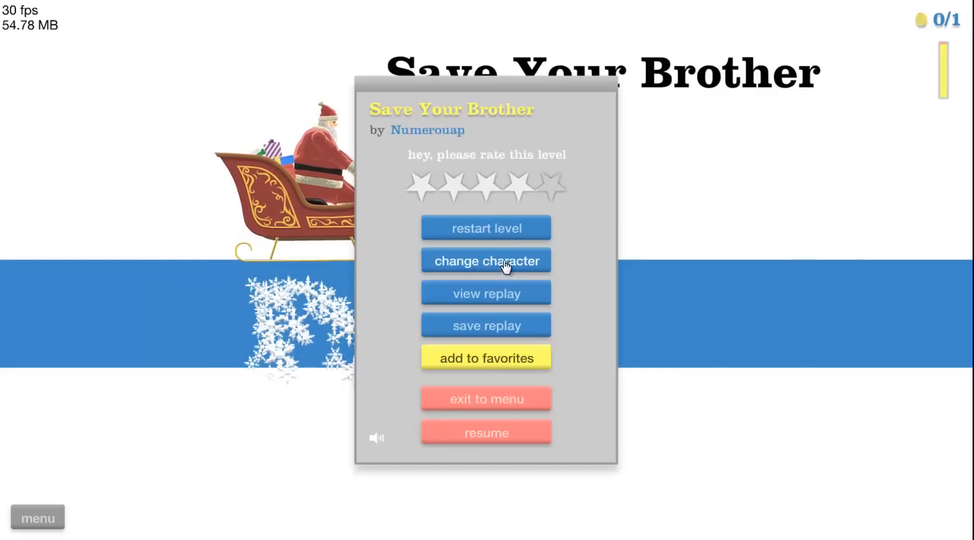
# Swap to a different character and complete Save Your Brother, collecting its 1 of 1 token.
pyautogui.click(485, 260)
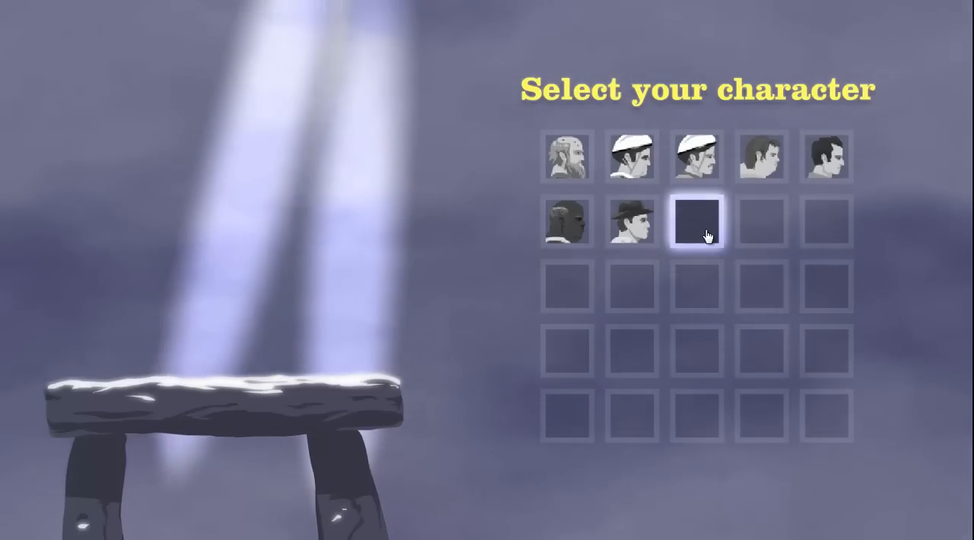
pyautogui.click(760, 220)
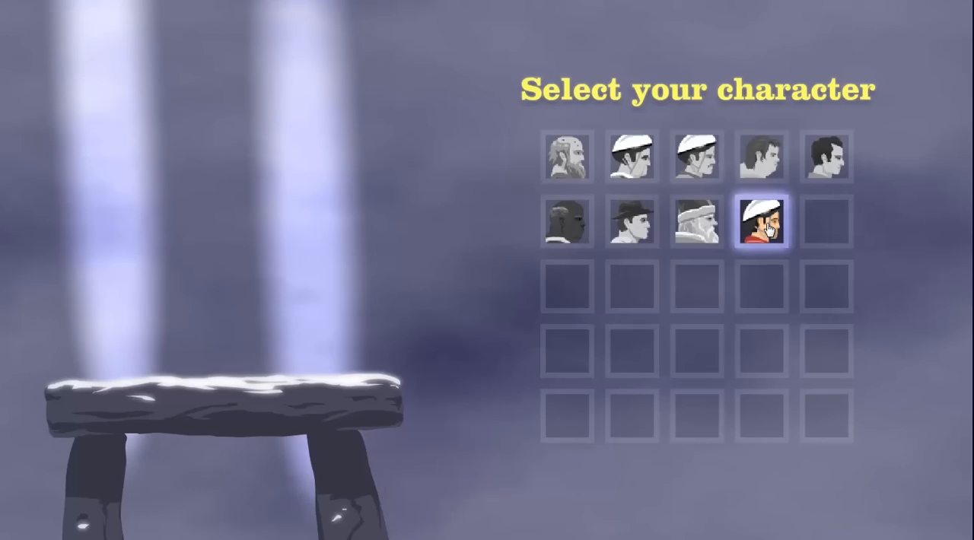
pyautogui.click(760, 220)
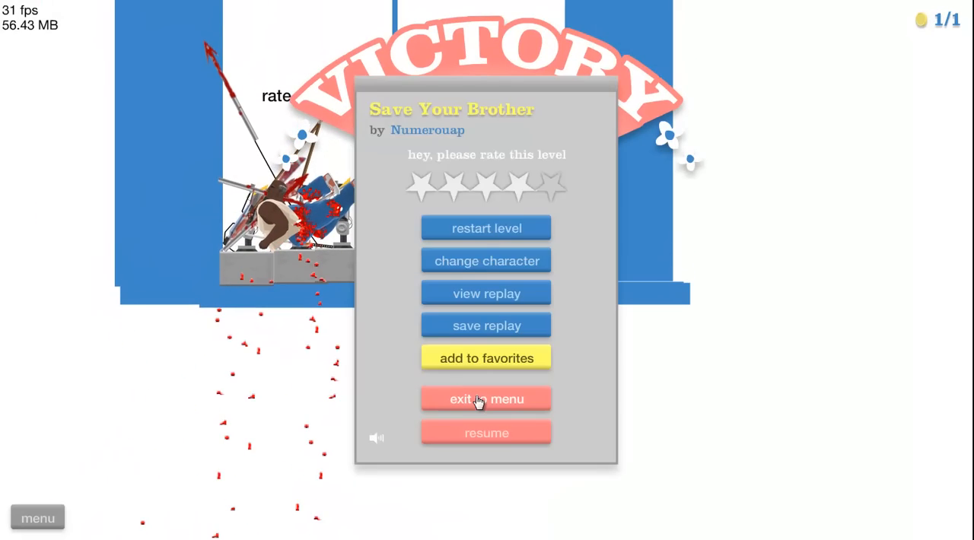
# Exit Save Your Brother and start Rope Swing Nr. 3.1 by ZweibrueckerLetsPlay from the level list.
pyautogui.click(487, 399)
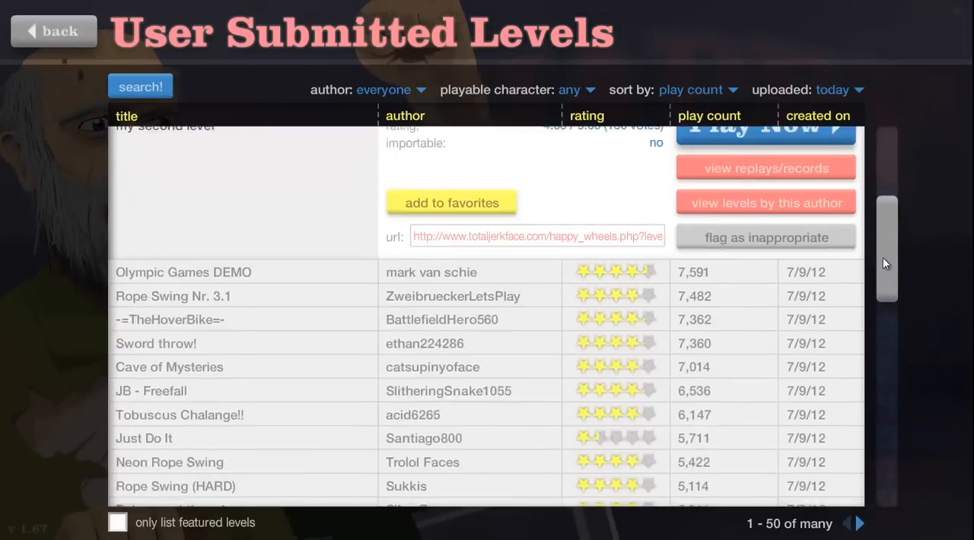
pyautogui.scroll(-3)
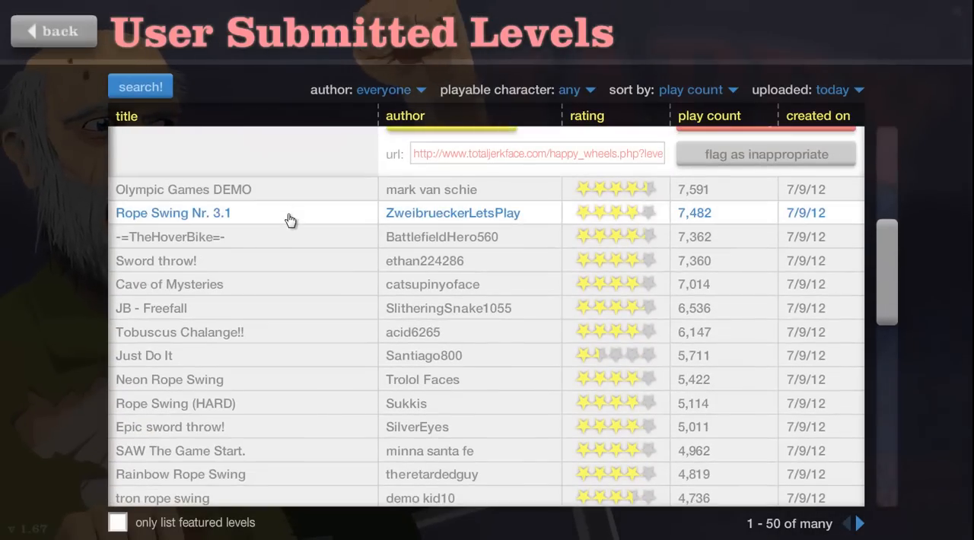
pyautogui.click(174, 213)
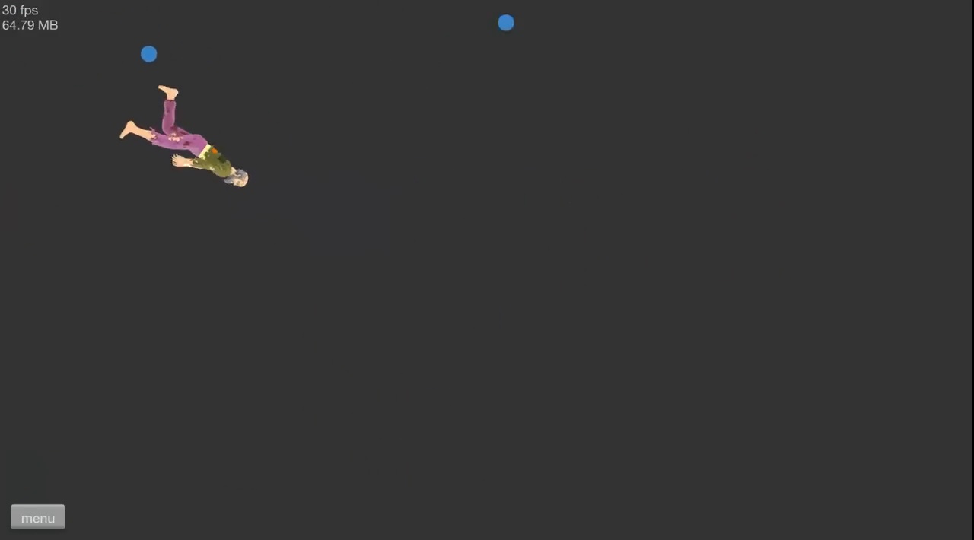
pyautogui.click(36, 517)
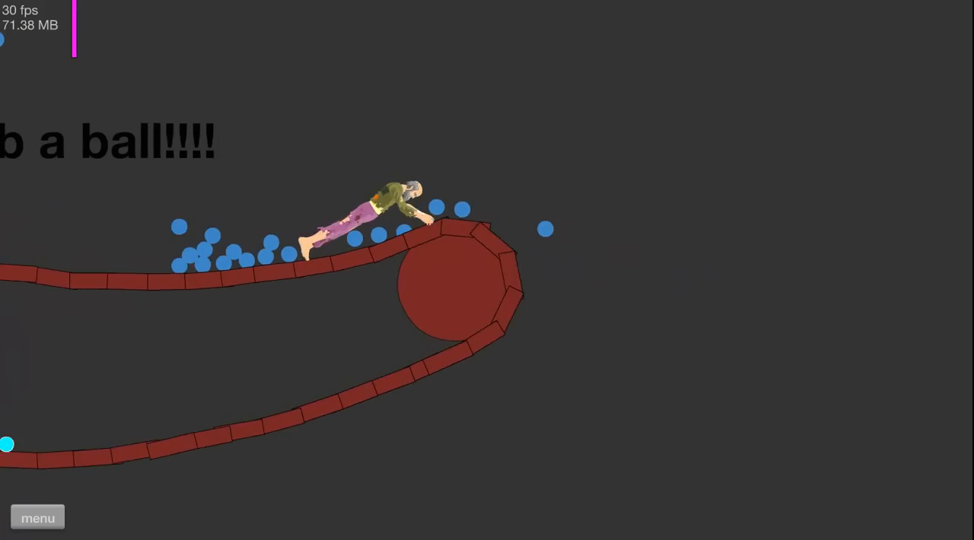
pyautogui.click(37, 517)
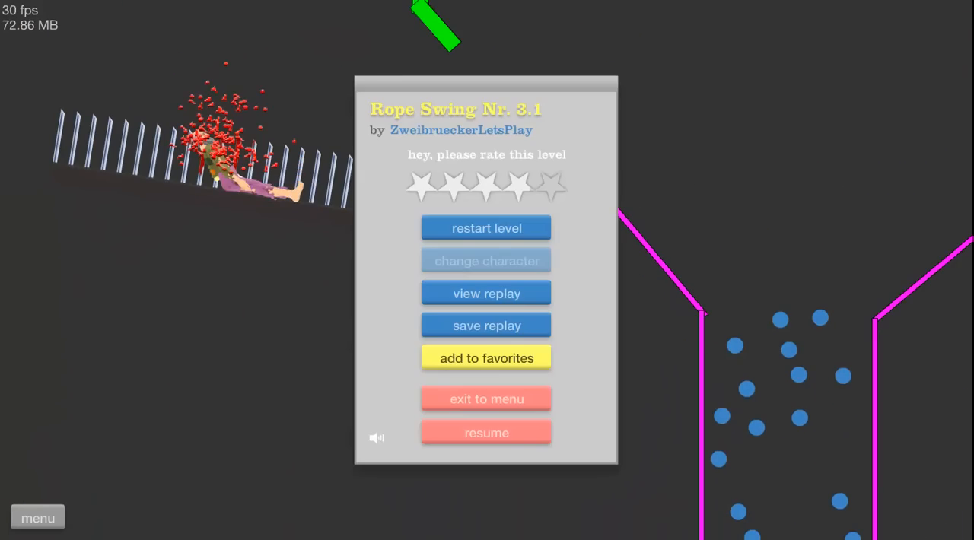
# Play Rope Swing Nr. 3.1 through to its finish-flag area, then bring up the level menu.
pyautogui.click(487, 228)
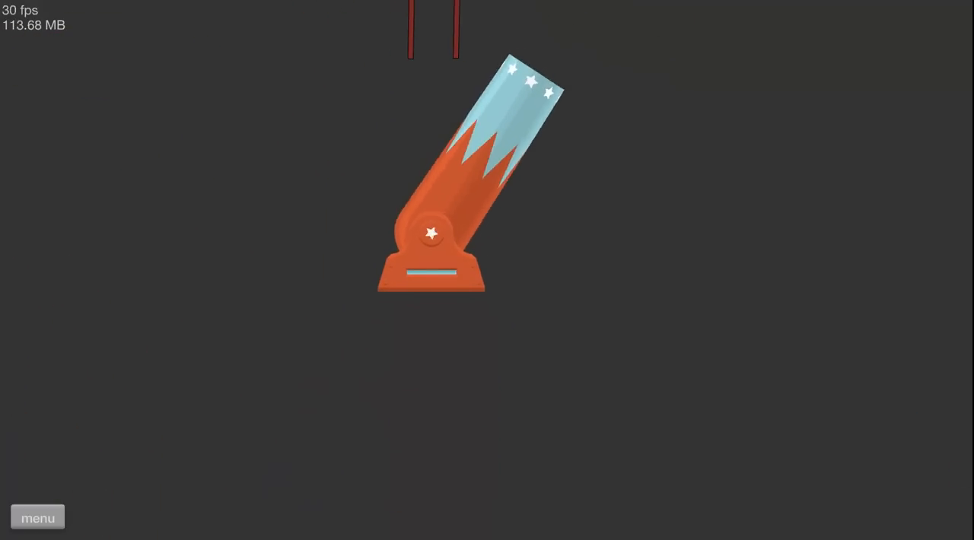
pyautogui.click(432, 231)
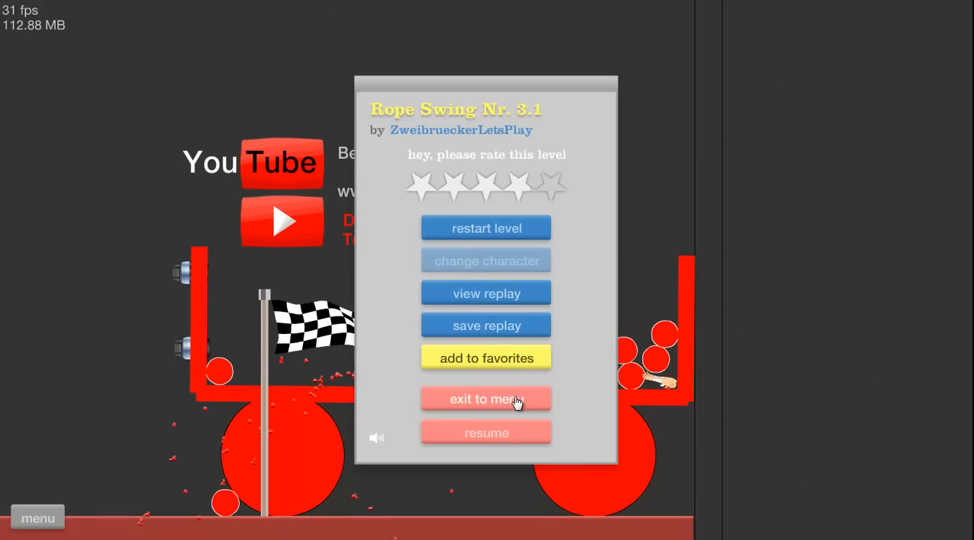
# Leave Rope Swing Nr. 3.1 and play Cave of Mysteries by catsupinyoface as the segway guy.
pyautogui.click(485, 398)
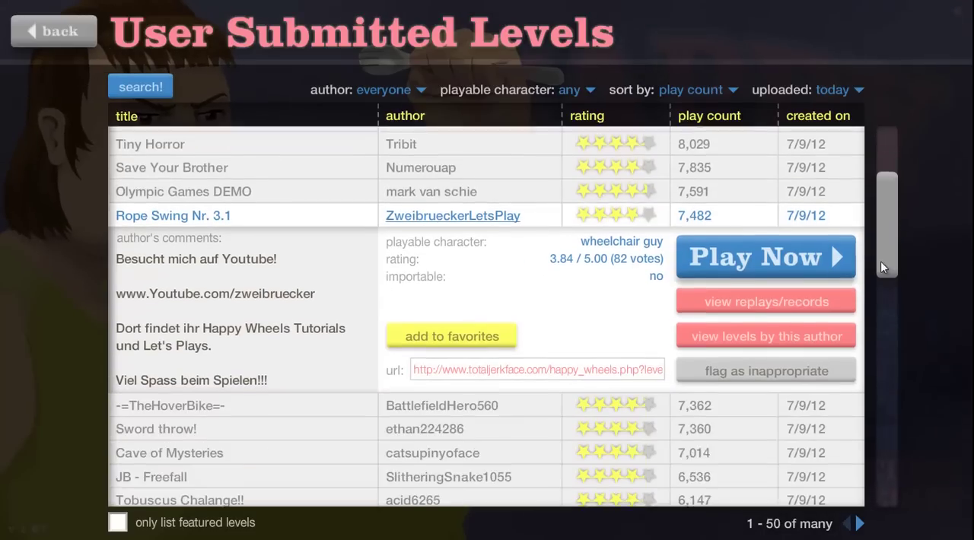
pyautogui.scroll(-3)
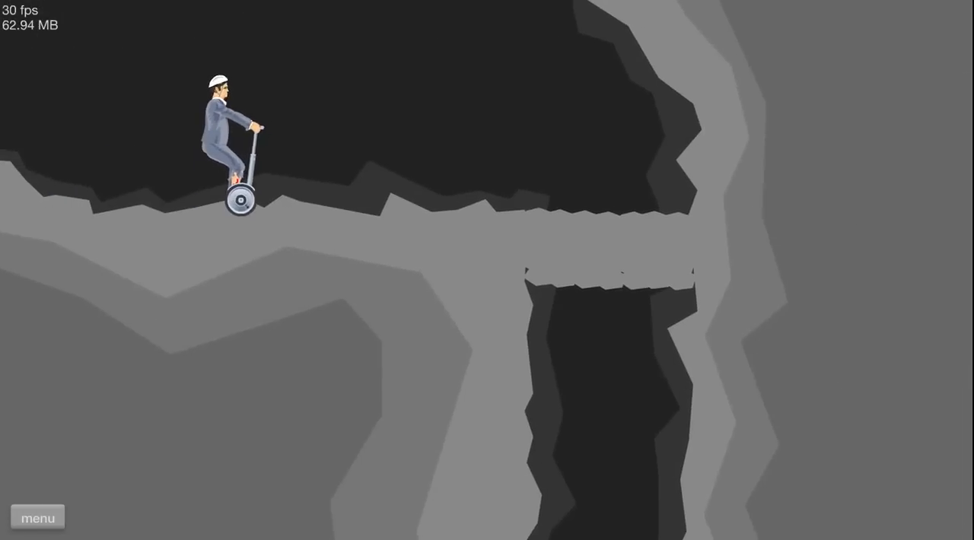
pyautogui.click(37, 517)
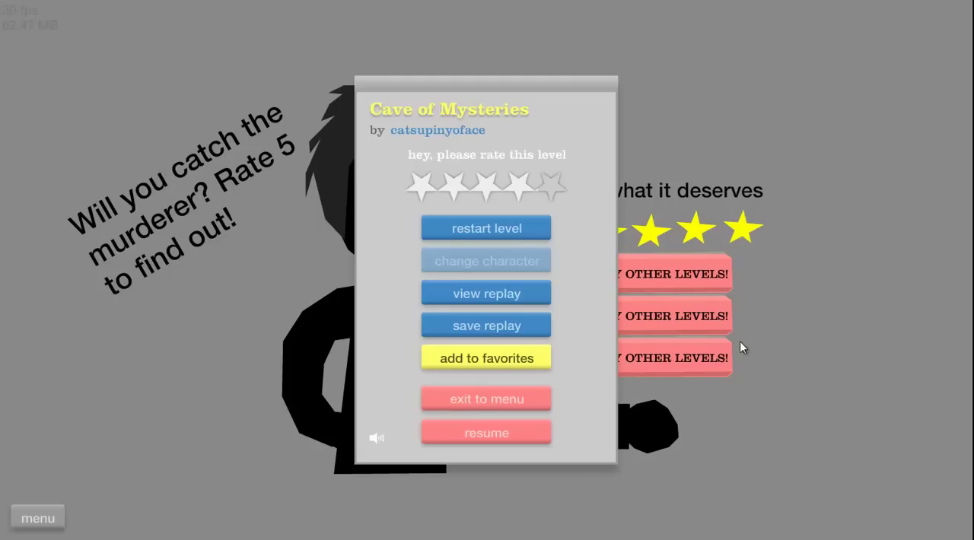
# Exit Cave of Mysteries and start Just Do It by Santiago800 with a chosen character.
pyautogui.click(487, 398)
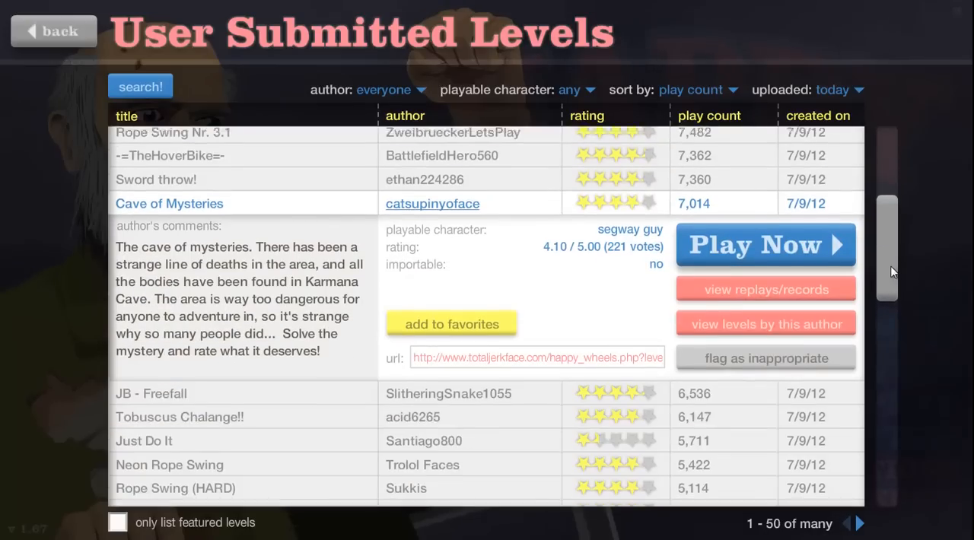
pyautogui.scroll(-3)
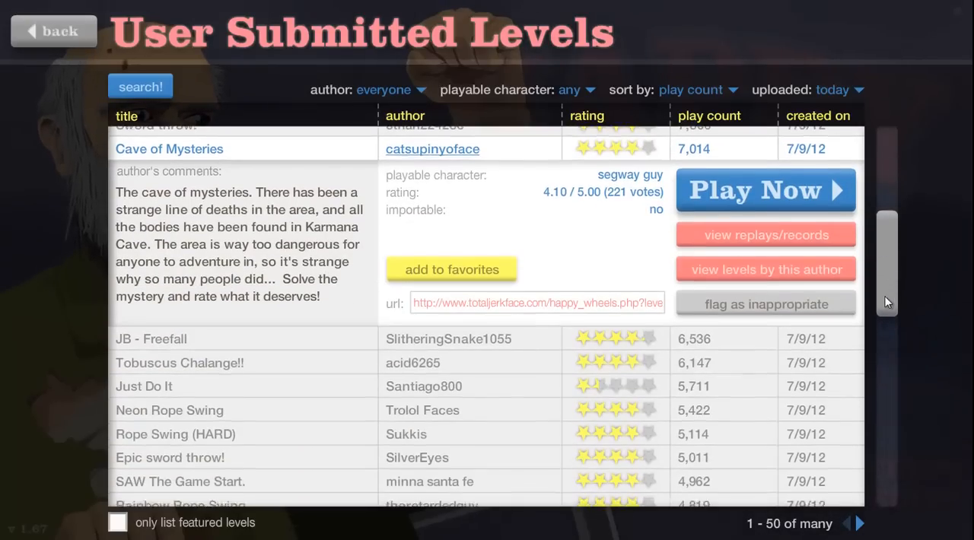
pyautogui.scroll(-3)
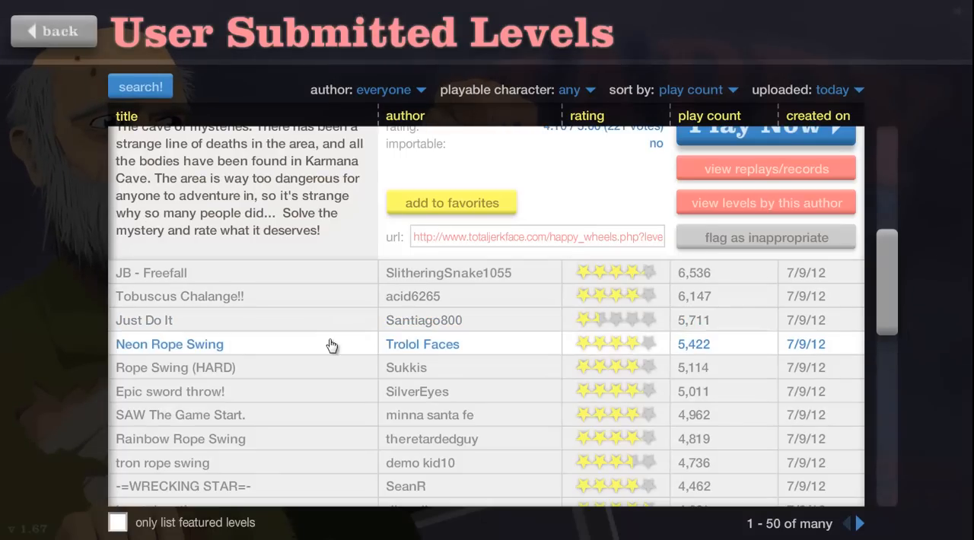
pyautogui.click(763, 128)
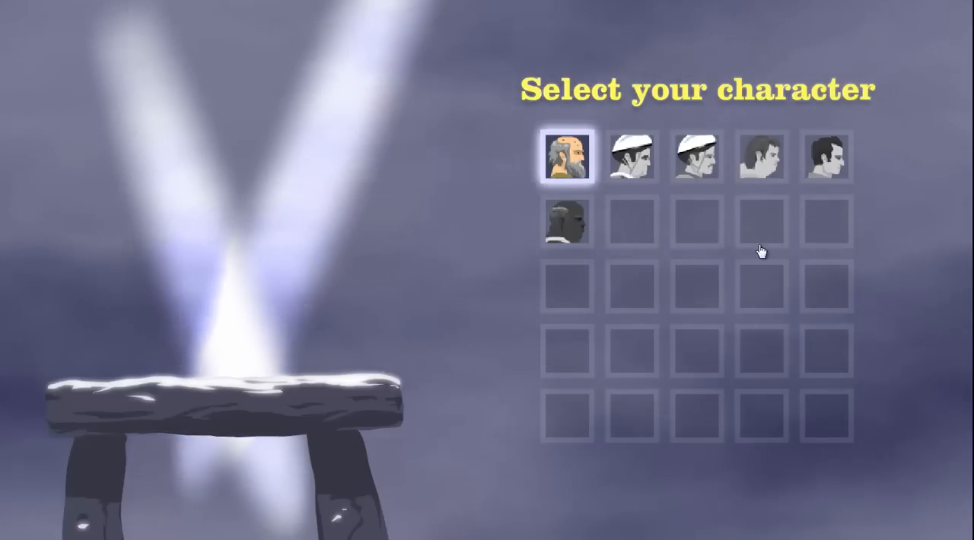
pyautogui.click(630, 155)
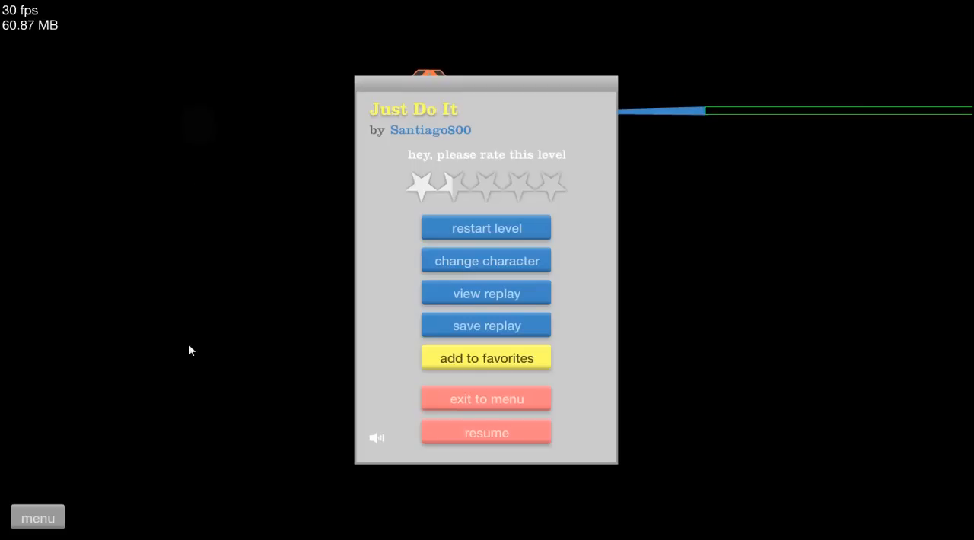
# Switch to a different character and finish Just Do It in 31.36 seconds.
pyautogui.click(487, 260)
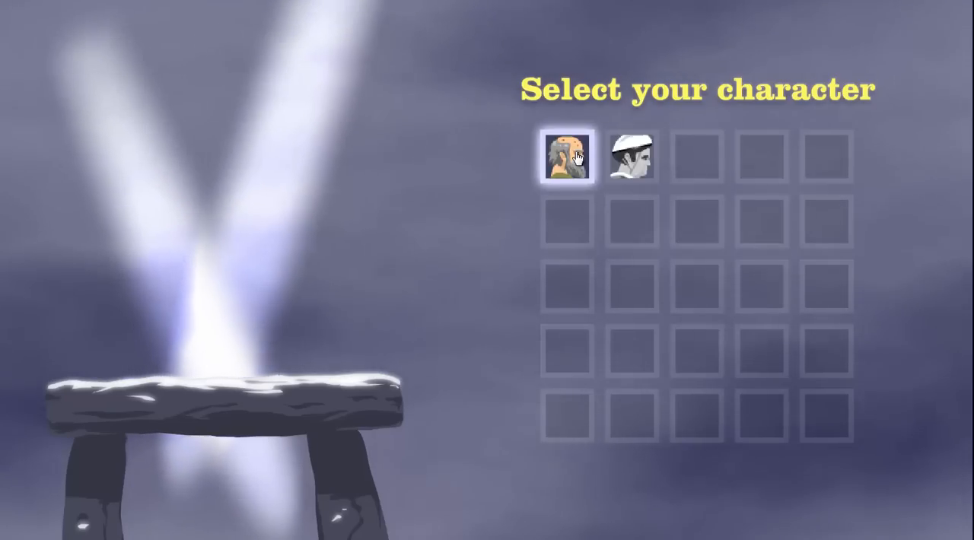
pyautogui.click(569, 158)
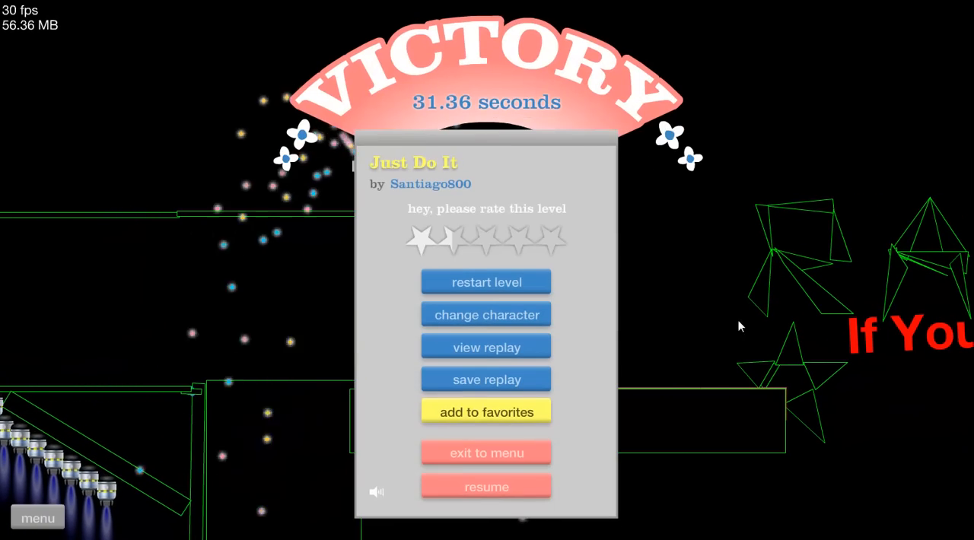
# Leave Just Do It and play Rope Swing (HARD) by Sukkis, pausing it mid-run.
pyautogui.click(487, 454)
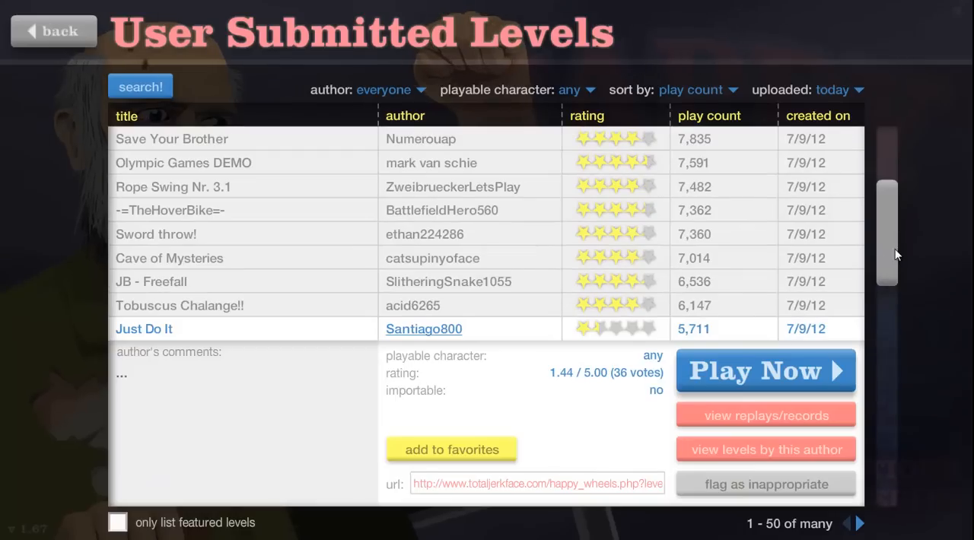
pyautogui.scroll(-3)
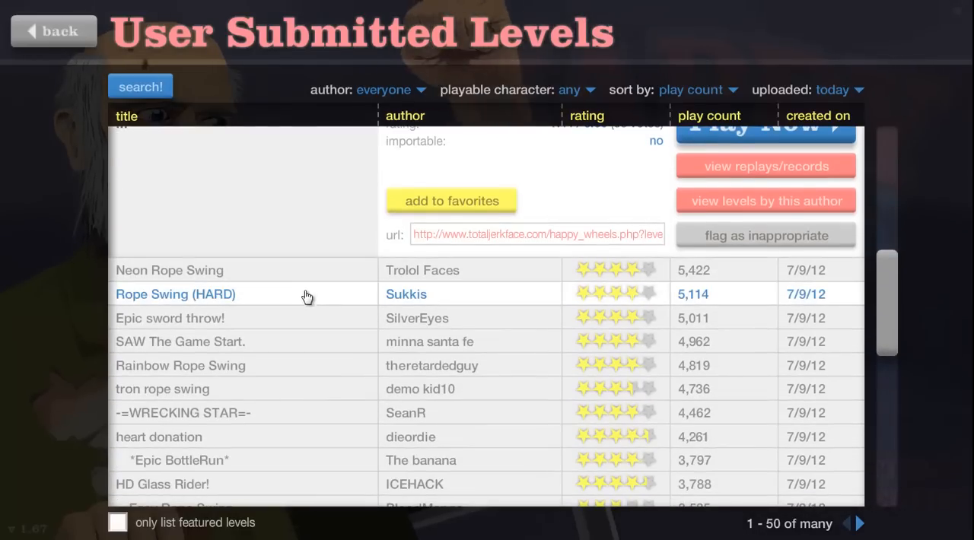
pyautogui.click(763, 127)
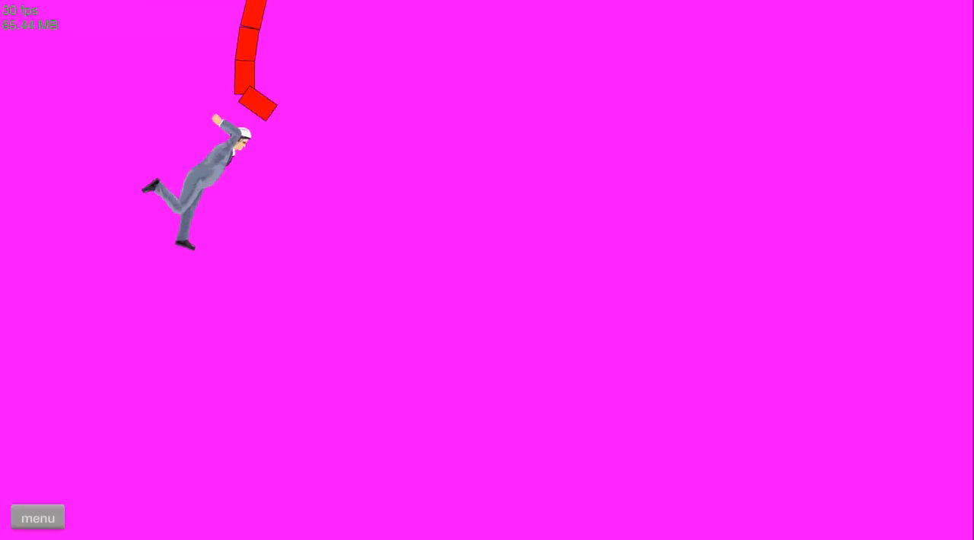
pyautogui.click(36, 517)
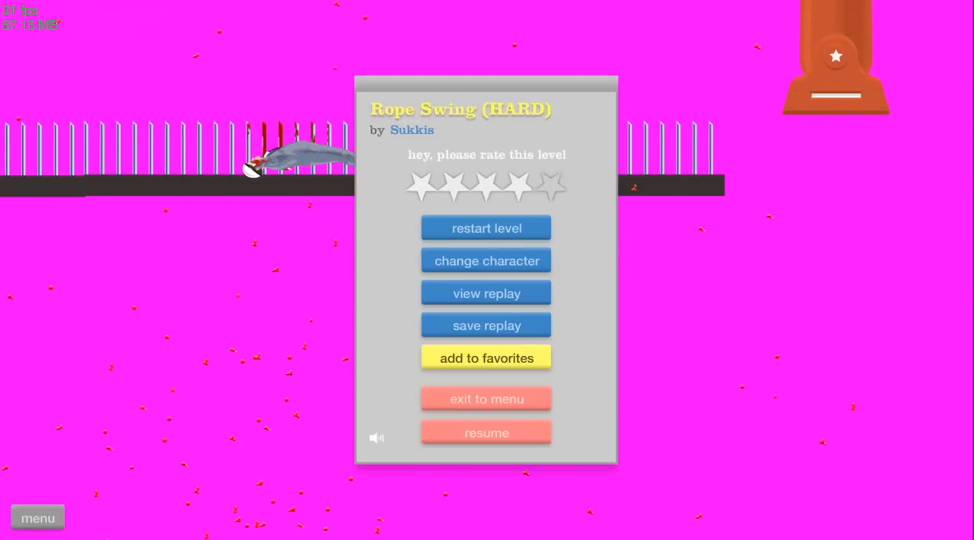